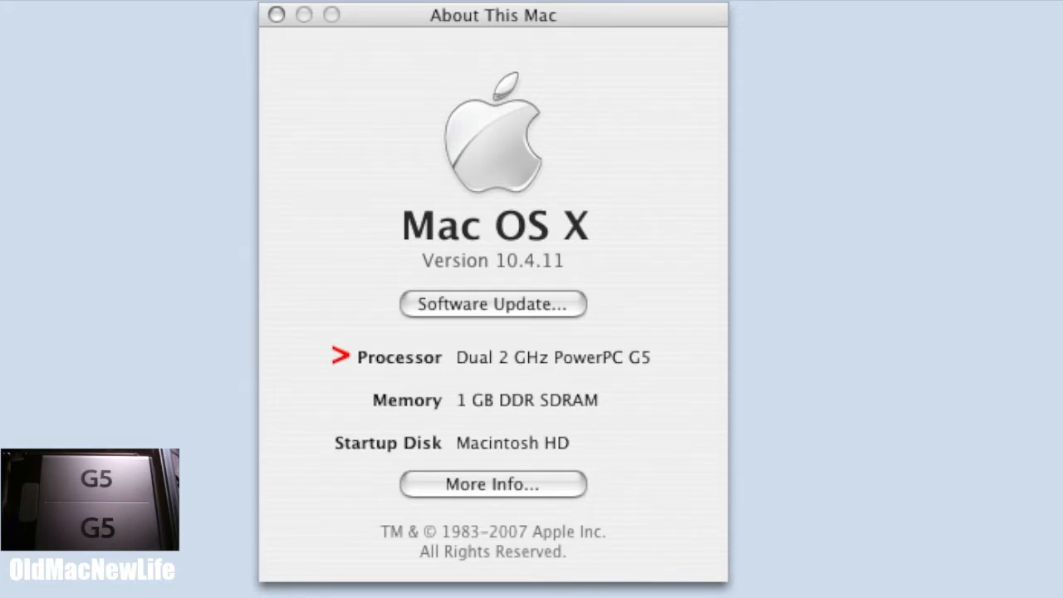
- Review the Maxtor hard disk under Serial-ATA, then select the SONY DVD RW drive under ATA
click(492, 485)
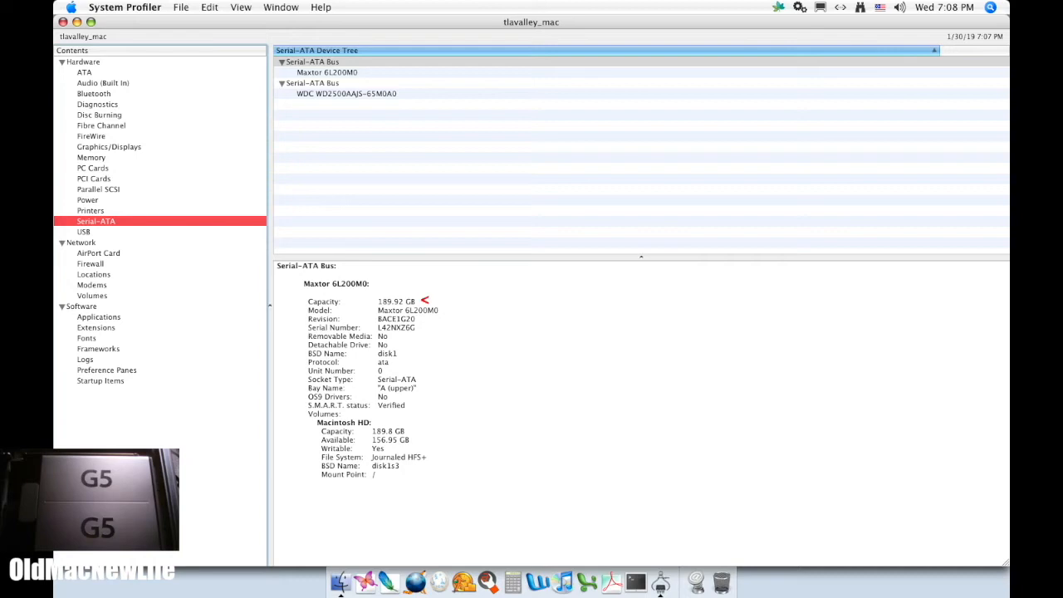
click(327, 73)
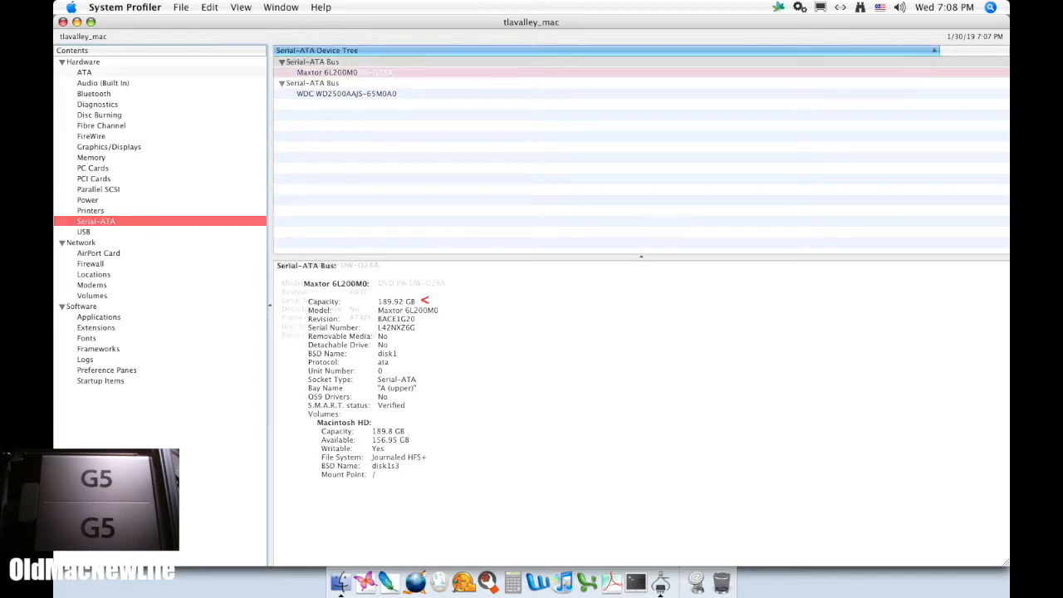
click(83, 73)
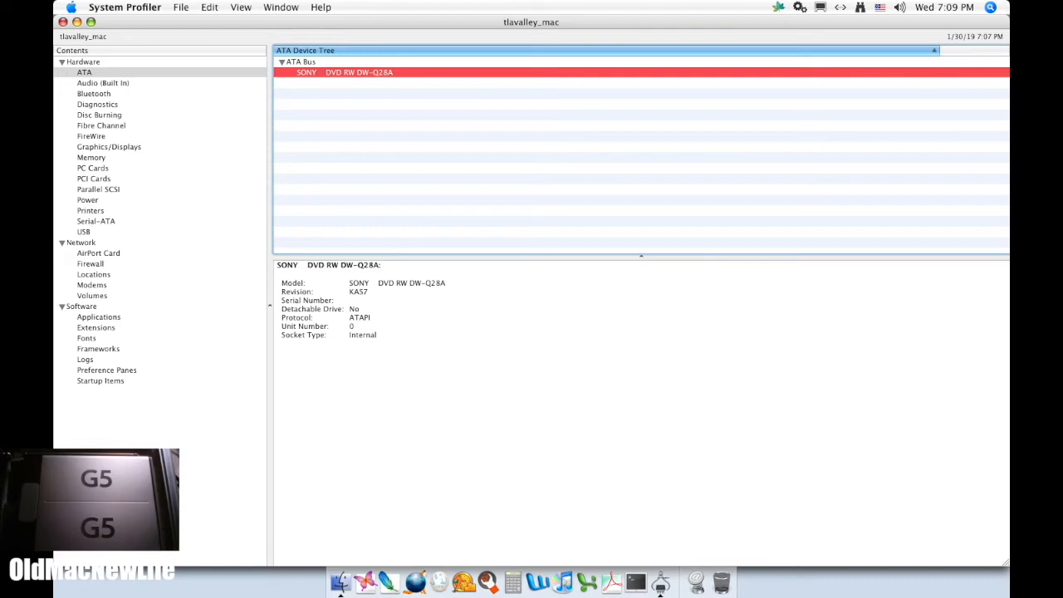
- Show the ATI Radeon 9600 details: 128 MB VRAM, AGP slot, 1440x900 display
click(110, 146)
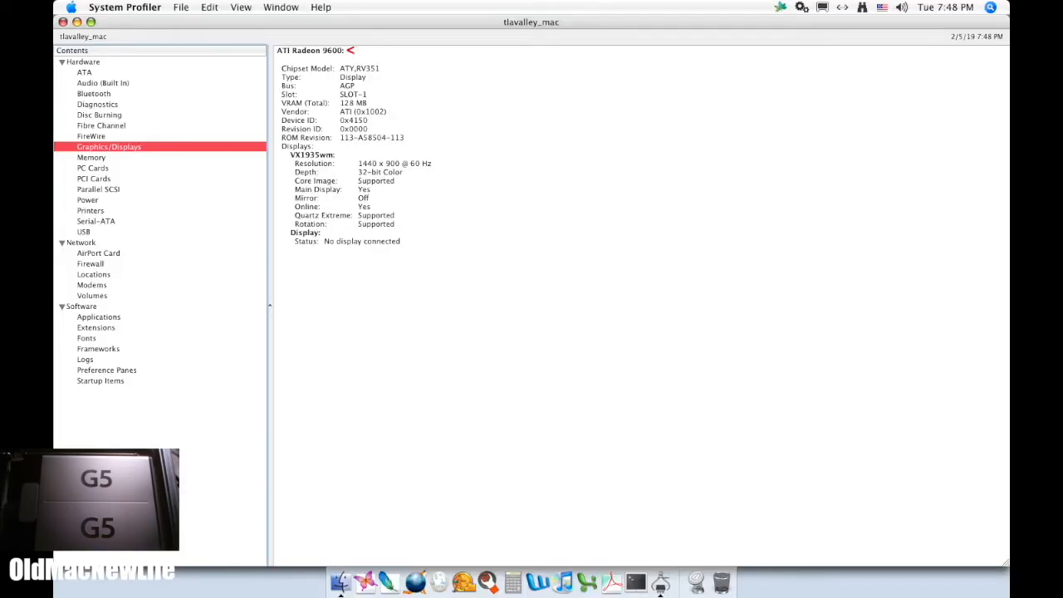